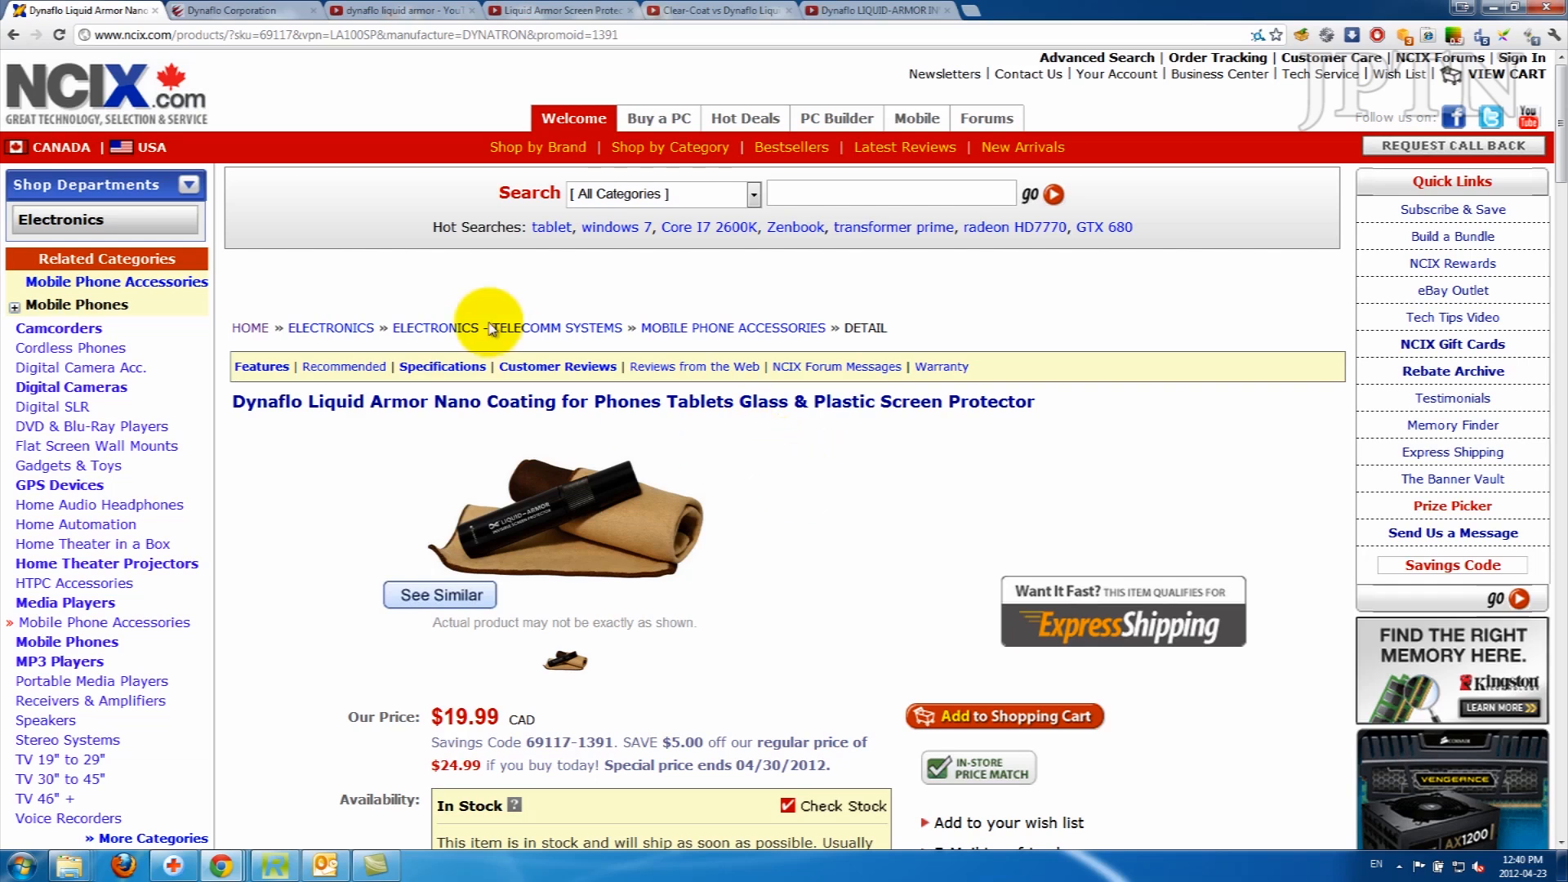
Scroll the Liquid Armor product page down to its embedded test video and specifications.
scroll(down, 3)
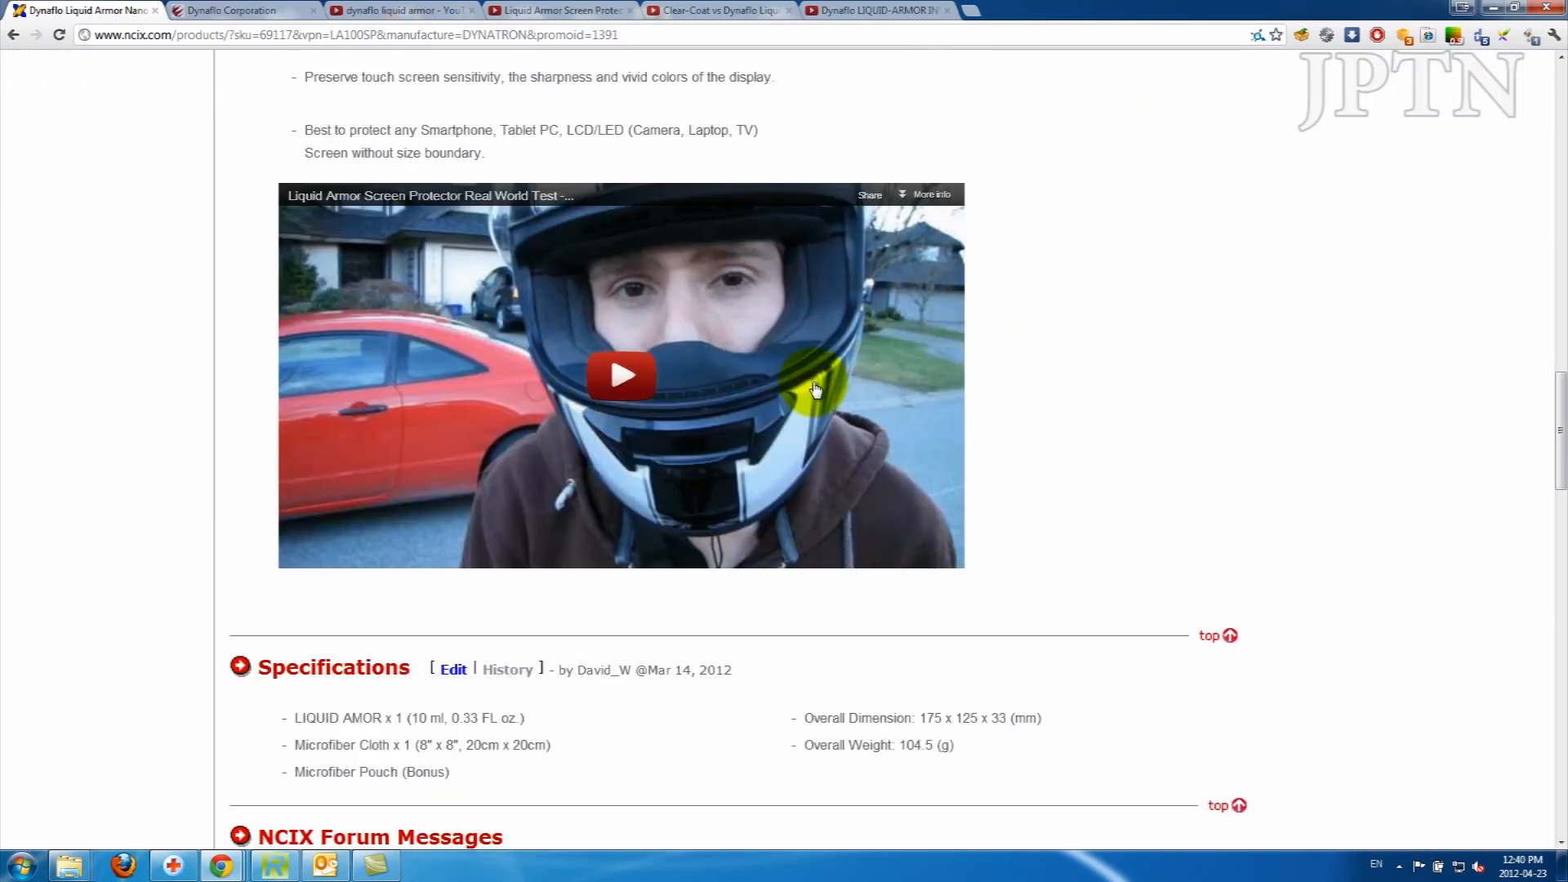
Bring up the LinusTechTips dragging test video and seek it ahead to about 3:59.
click(561, 9)
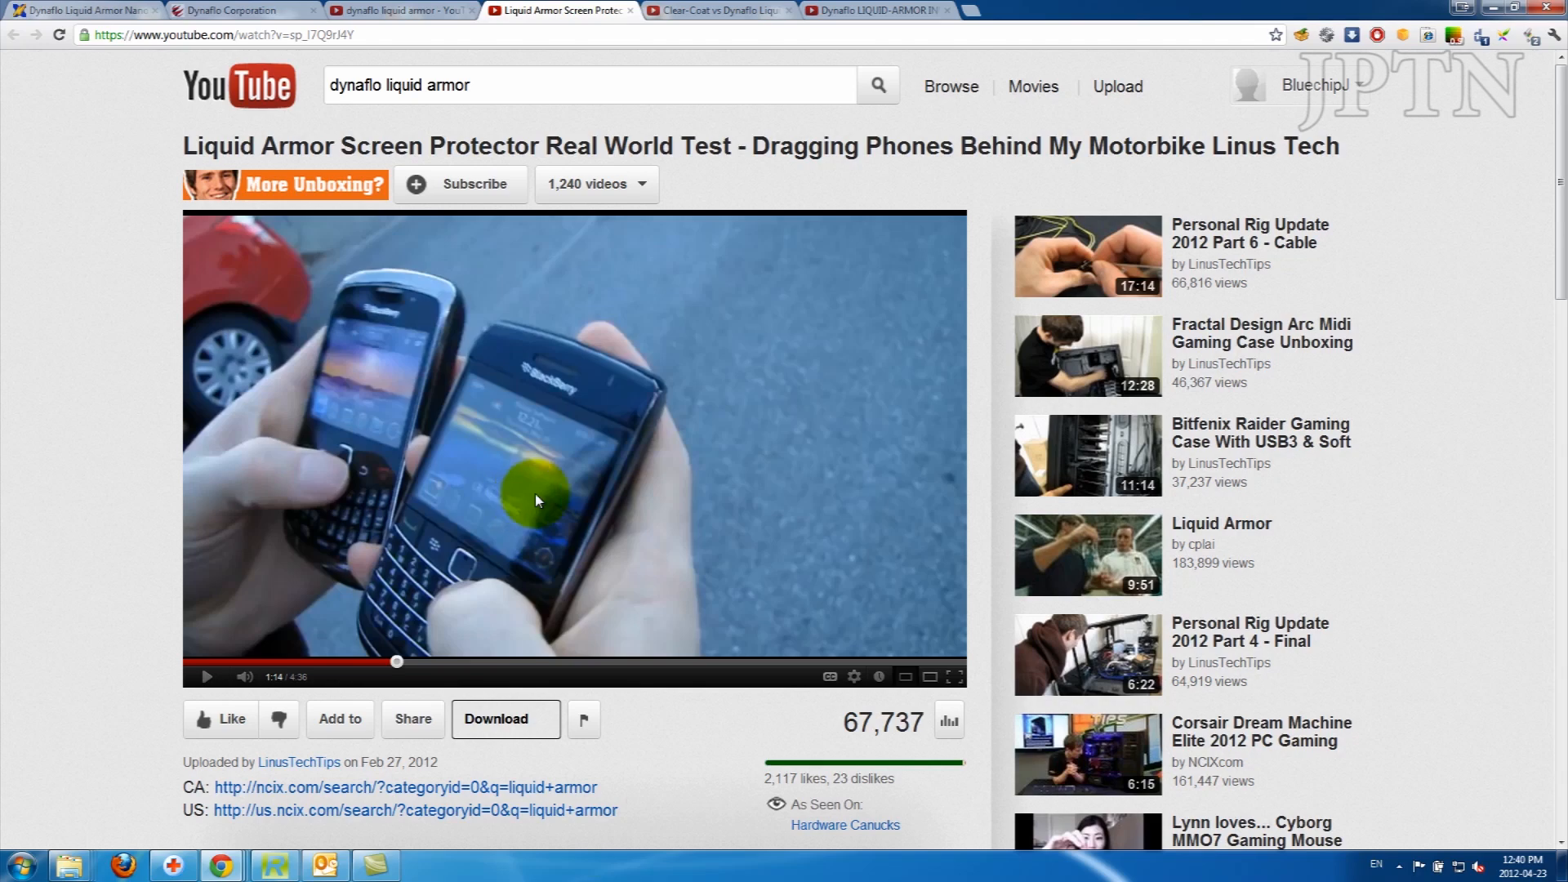
scroll(down, 3)
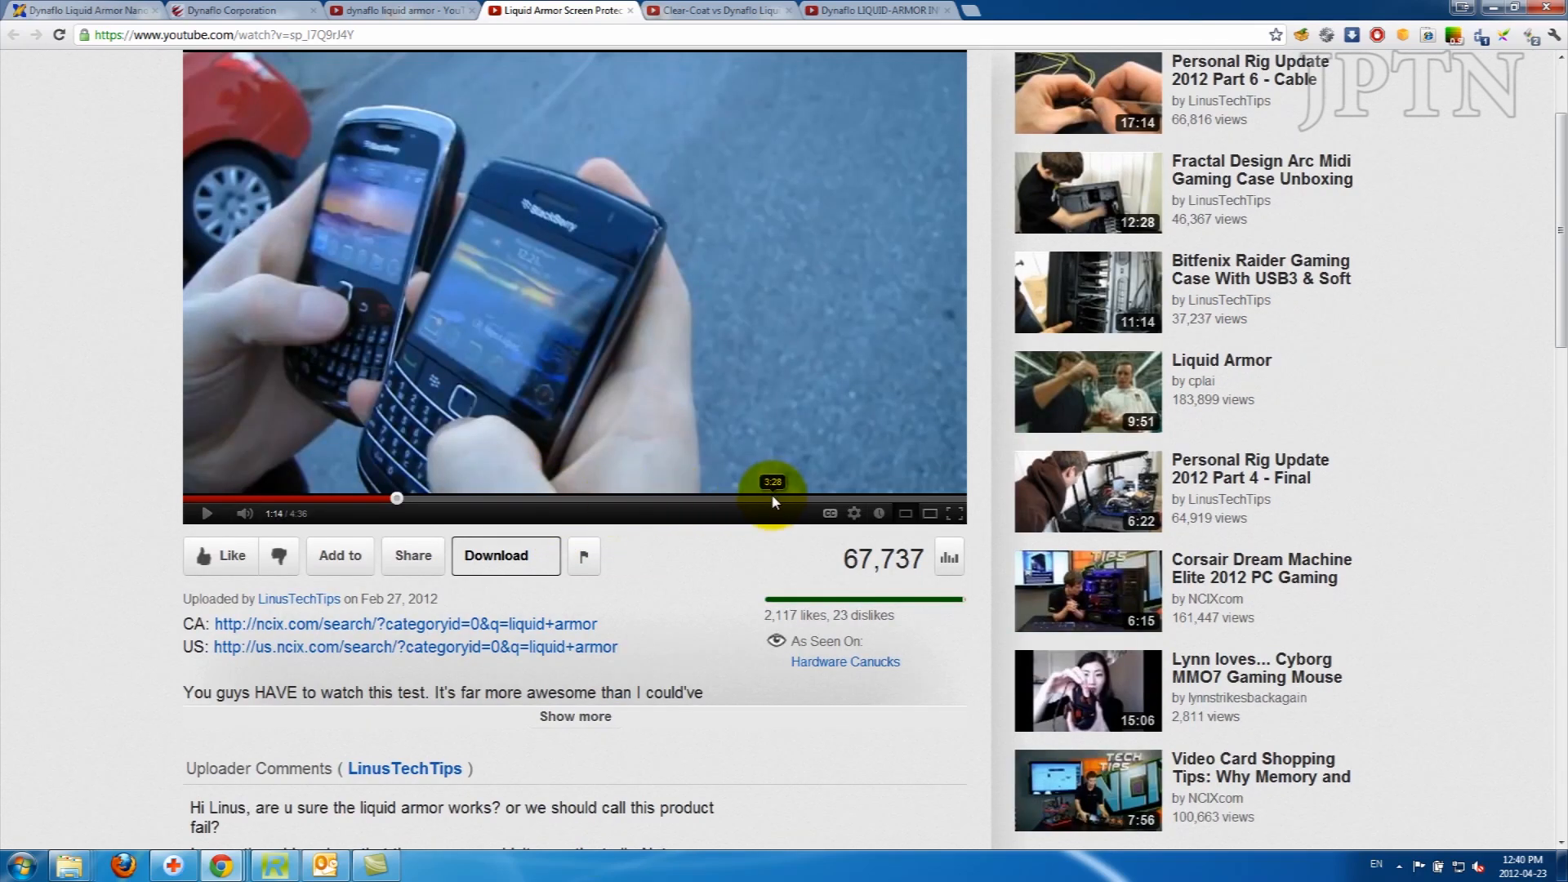
click(862, 499)
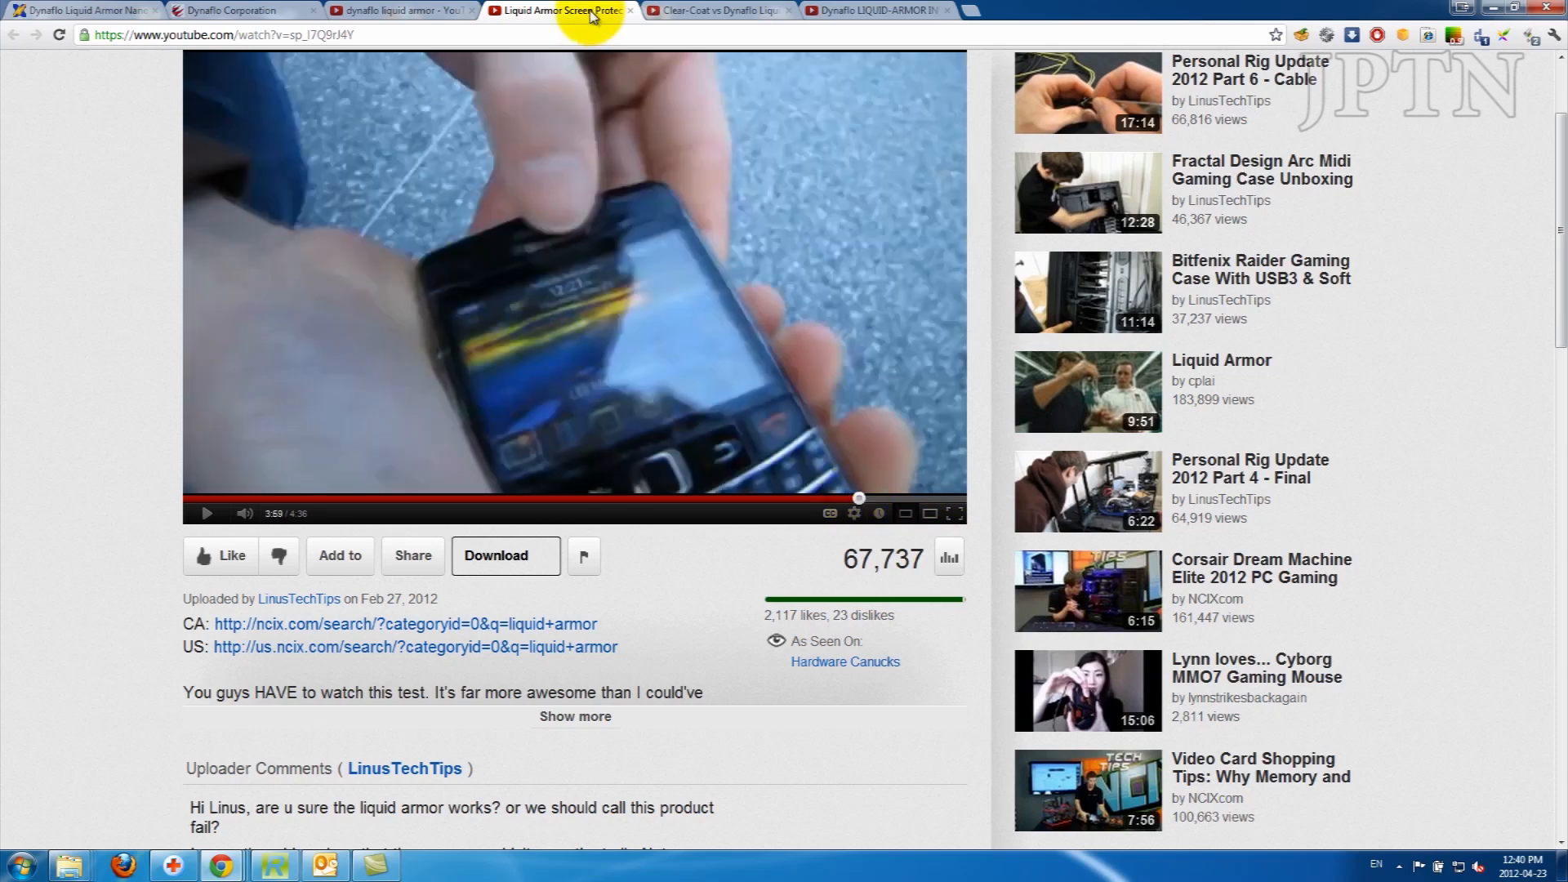
Show larrygreenberg's Clear-Coat vs Dynaflo comparison video, around 5:06 in.
click(716, 9)
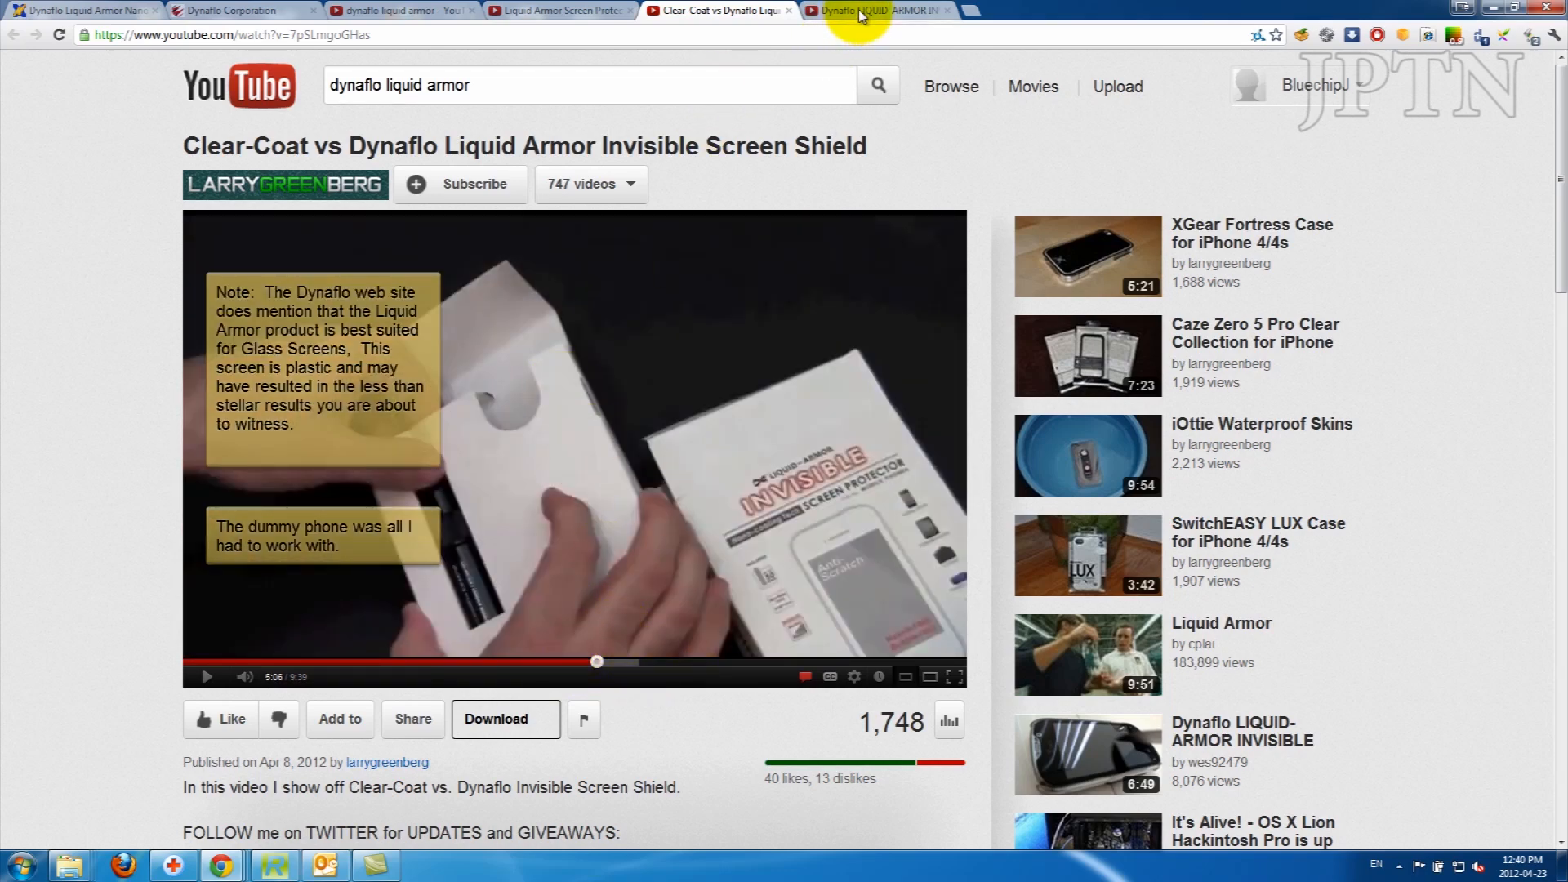
Bring up wes92479's scratch test #2 video and seek it forward twice to about 4:23.
click(881, 9)
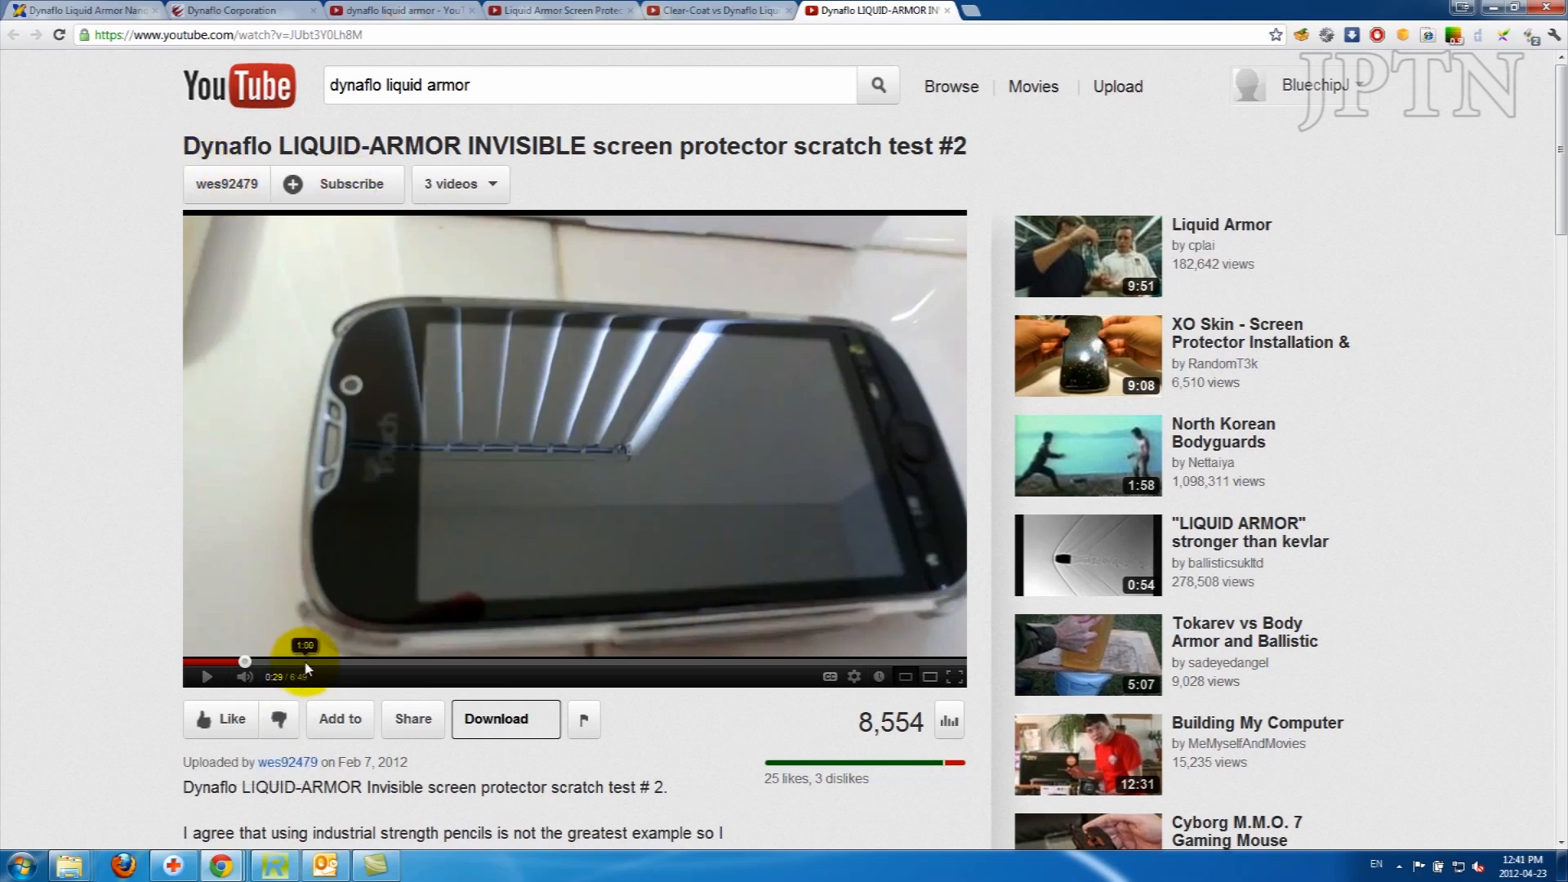
click(346, 661)
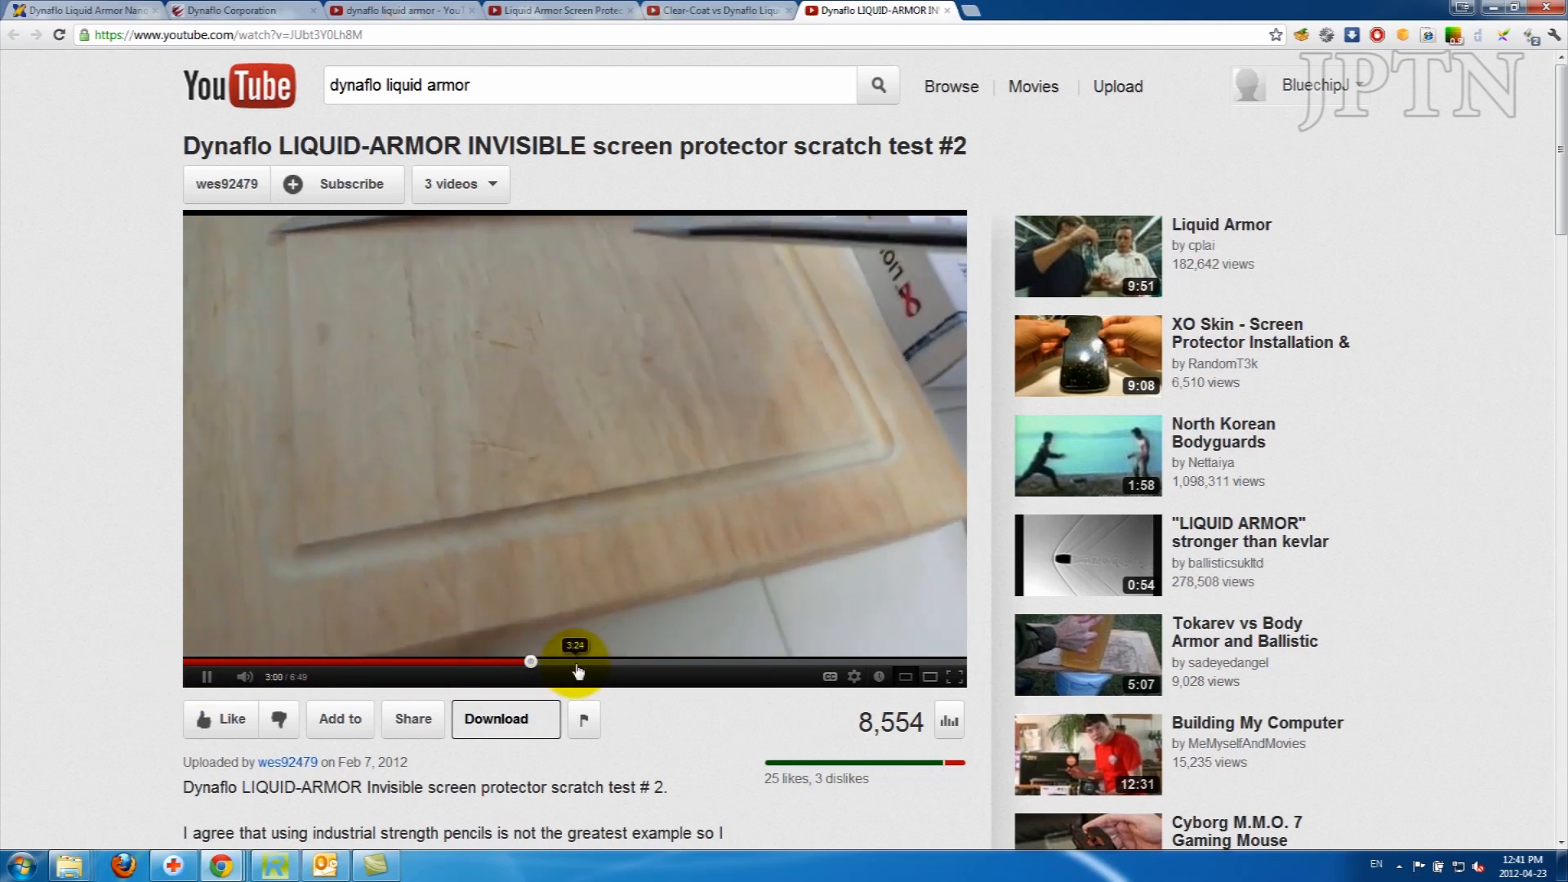
click(687, 661)
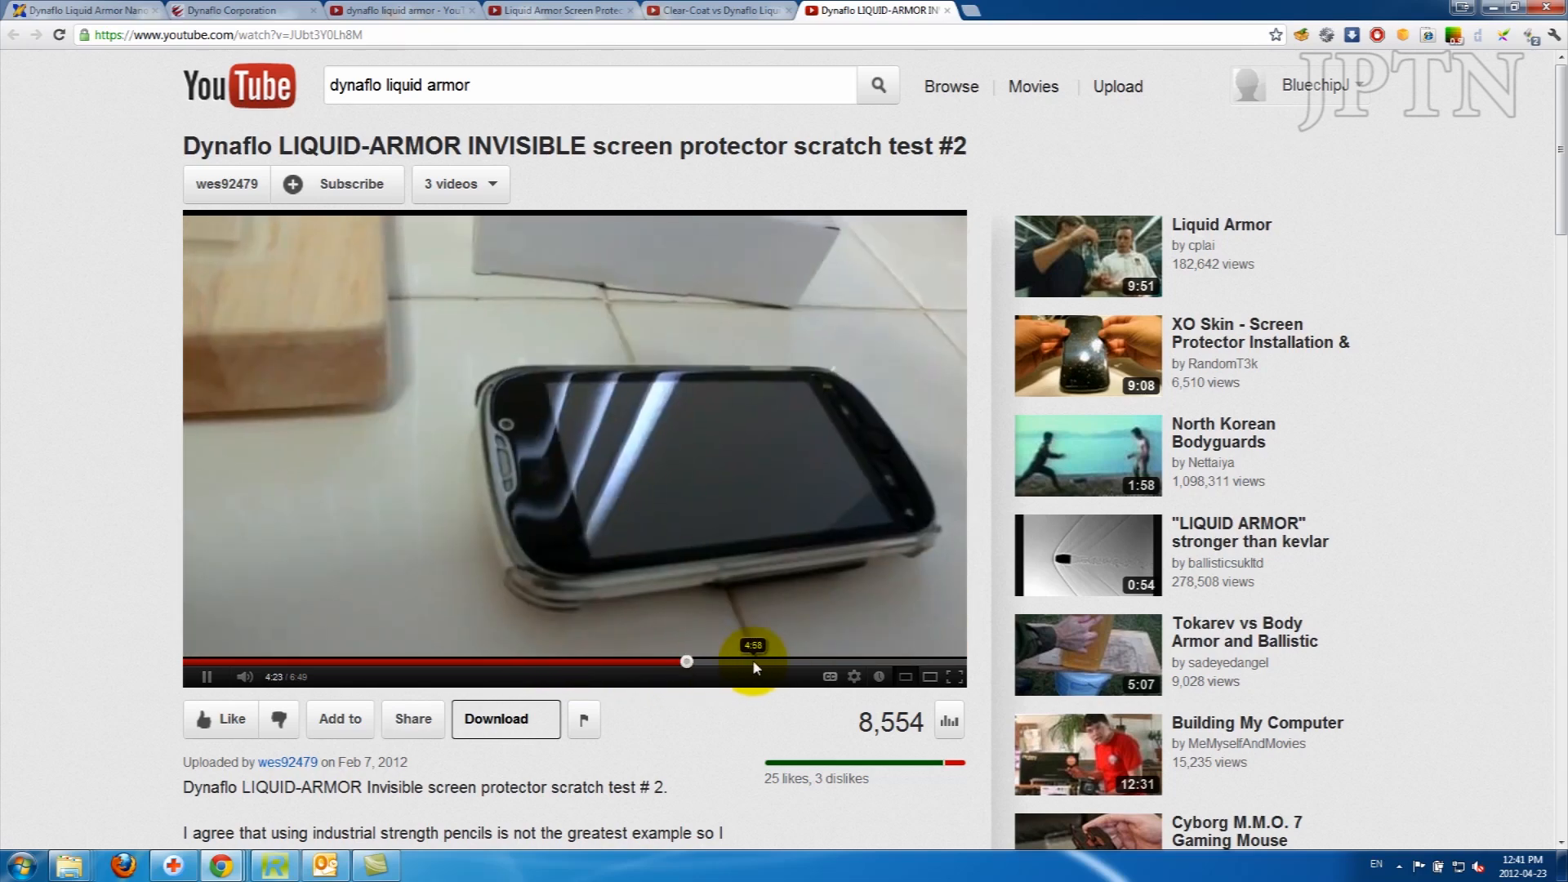